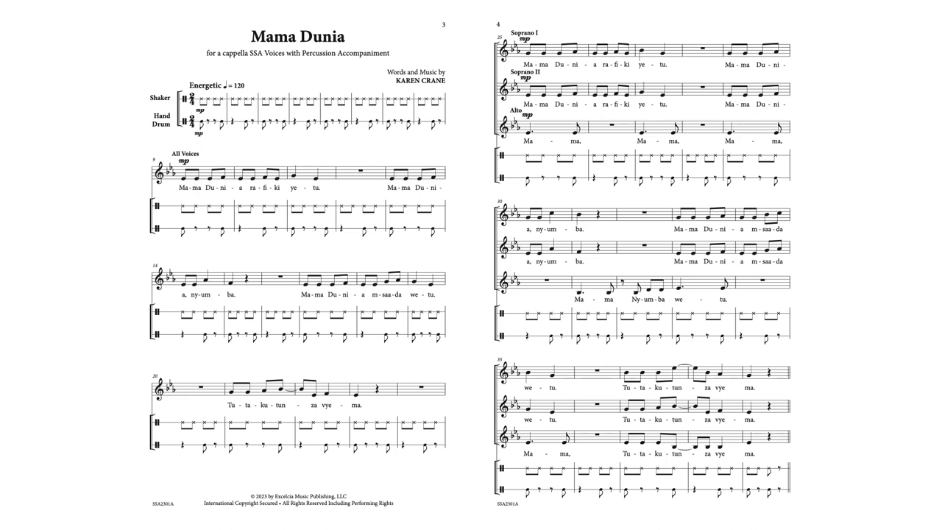
pyautogui.scroll(-3)
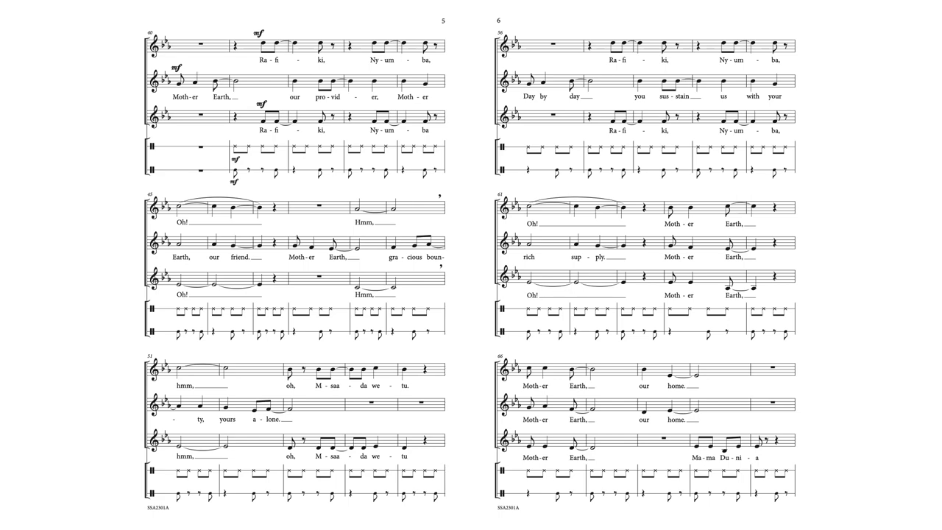
pyautogui.scroll(-3)
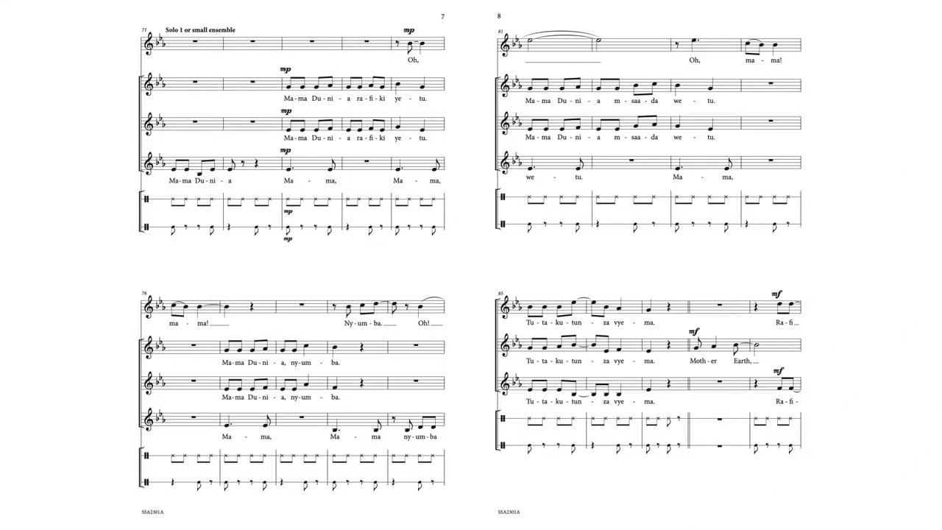